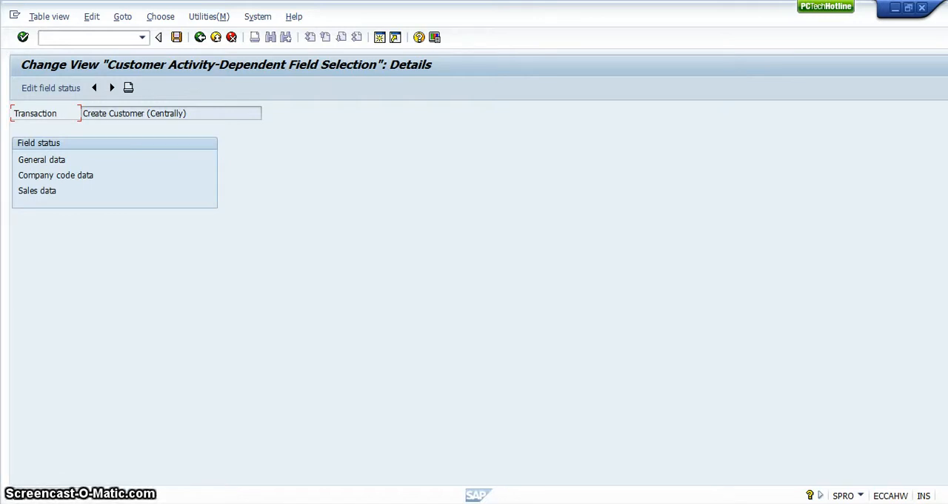
mouse_move(102, 473)
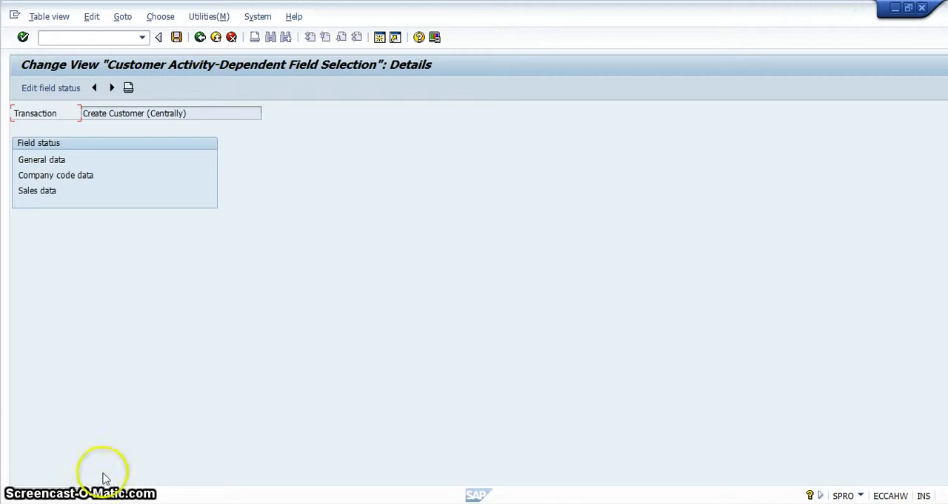
mouse_move(215, 50)
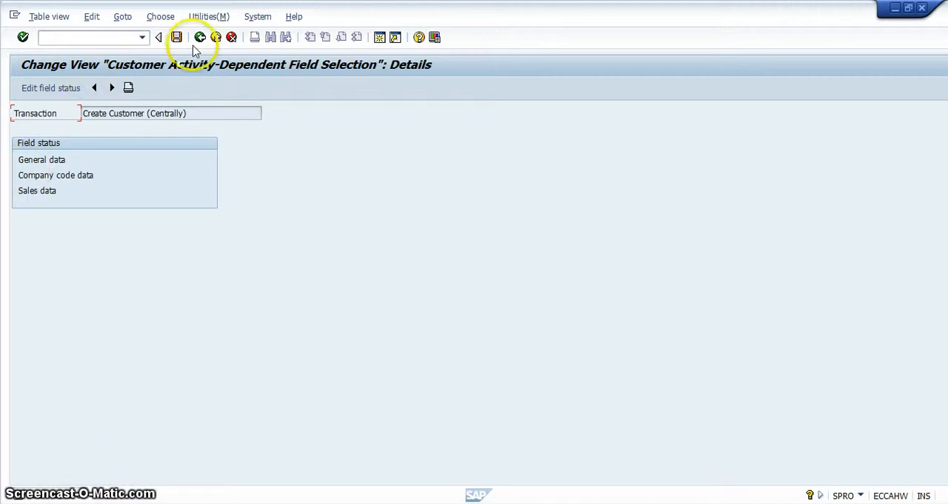
mouse_move(219, 37)
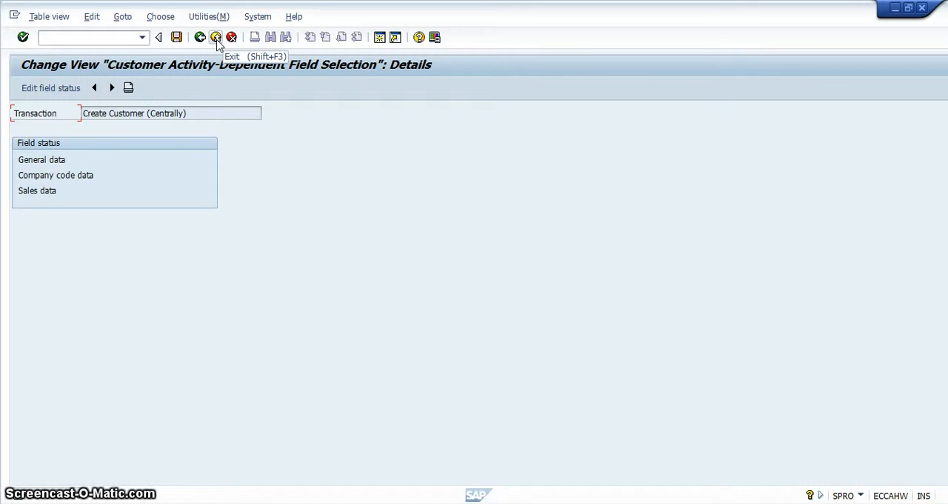
mouse_move(232, 37)
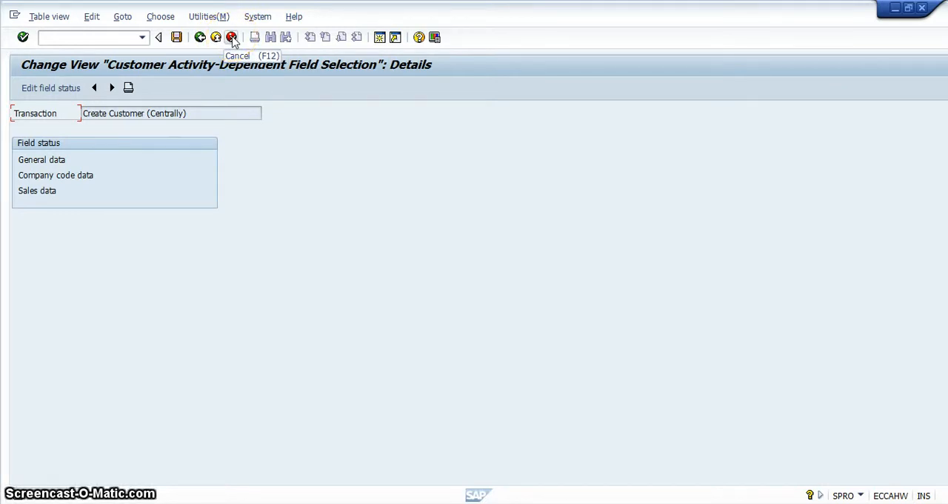
mouse_move(215, 37)
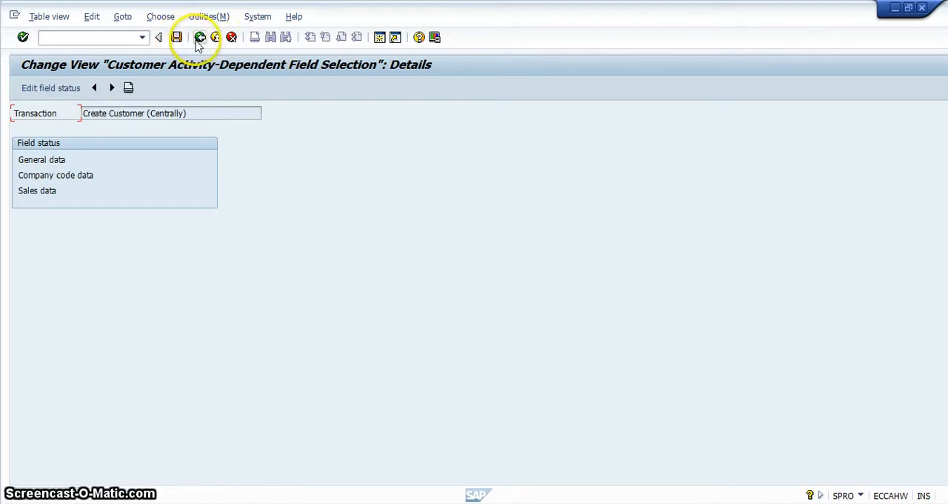
mouse_move(217, 37)
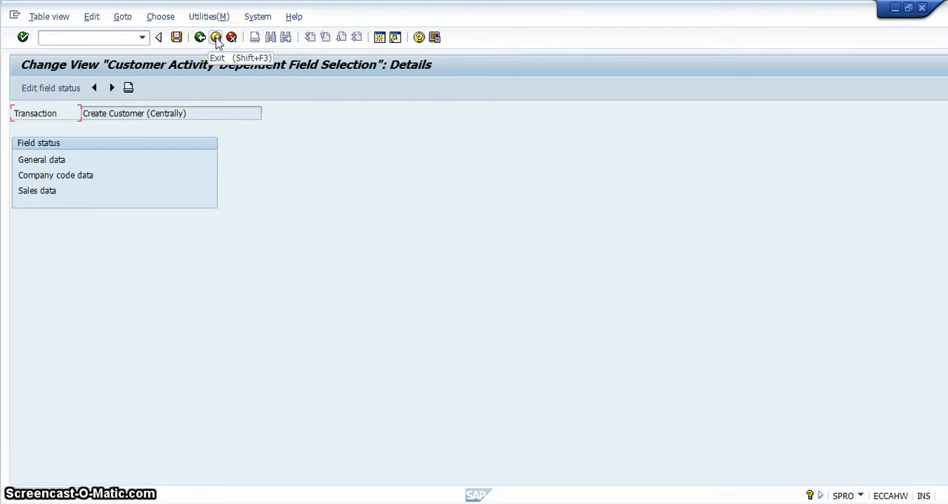
Exit the field selection details to return to the Display IMG tree for Customer Accounts
click(217, 37)
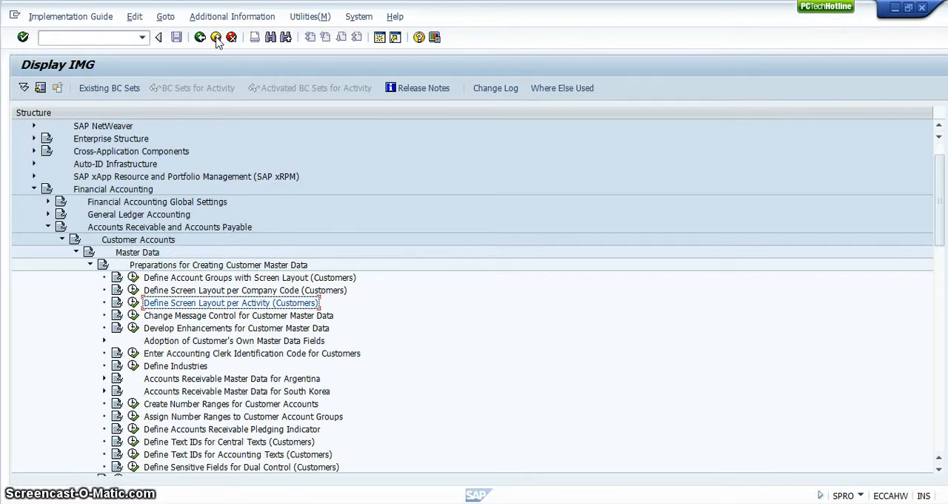
mouse_move(235, 38)
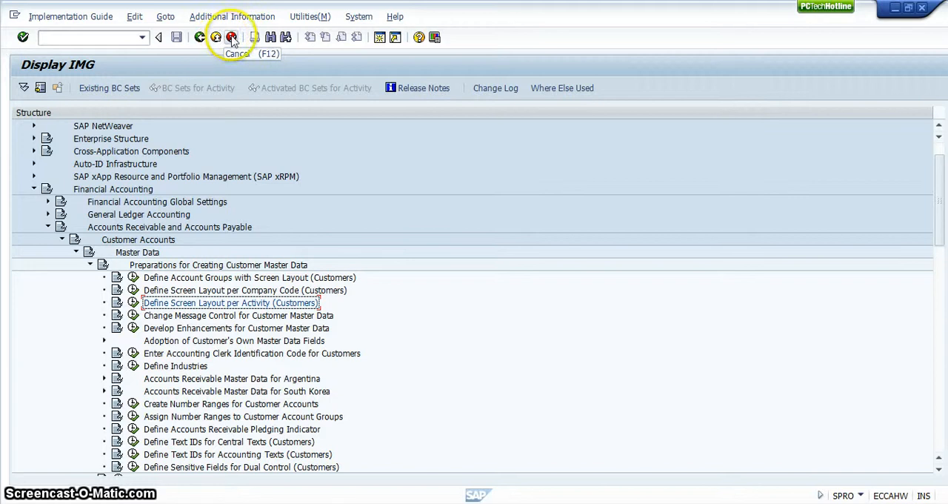
mouse_move(219, 37)
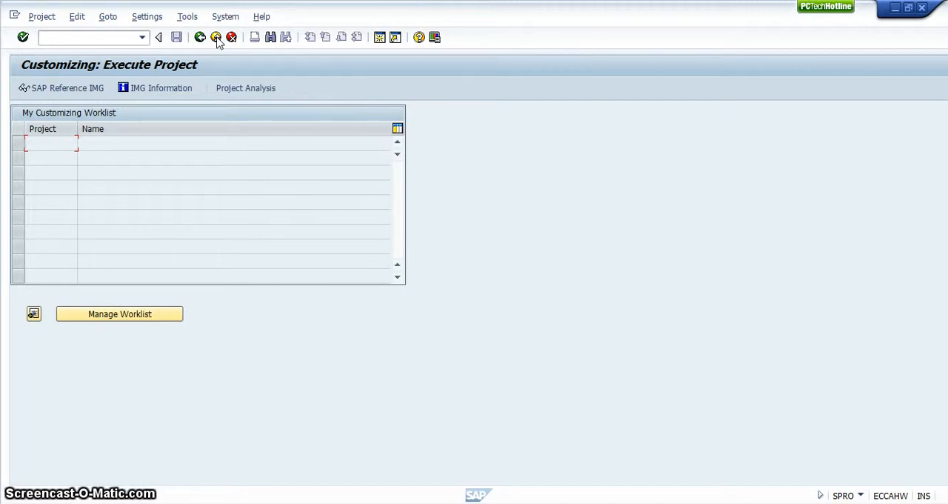
mouse_move(232, 37)
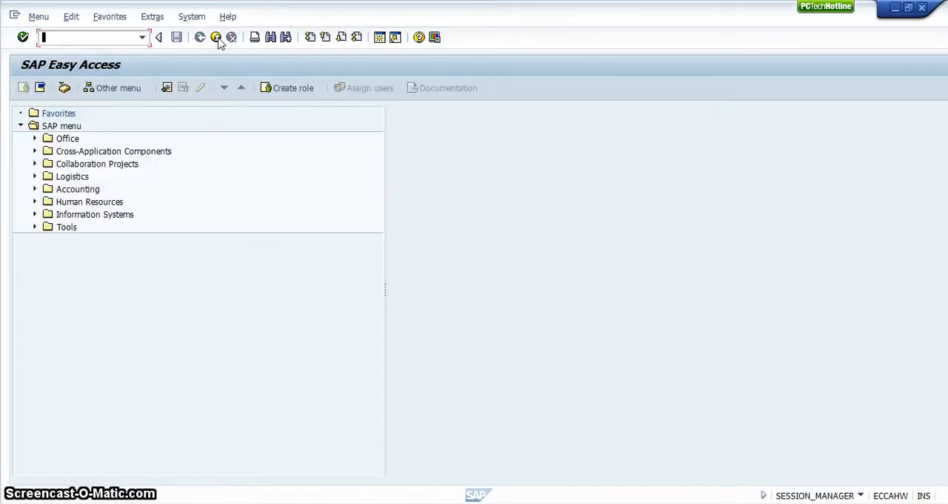
mouse_move(217, 38)
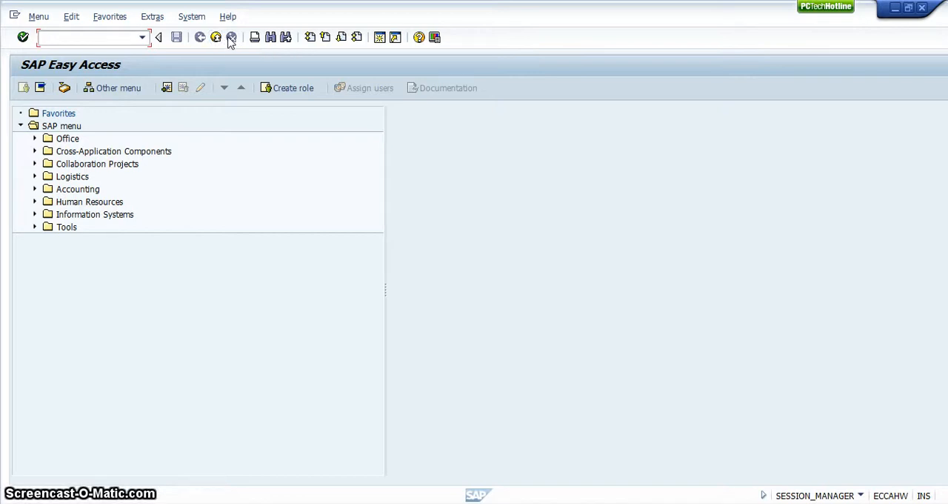
mouse_move(217, 37)
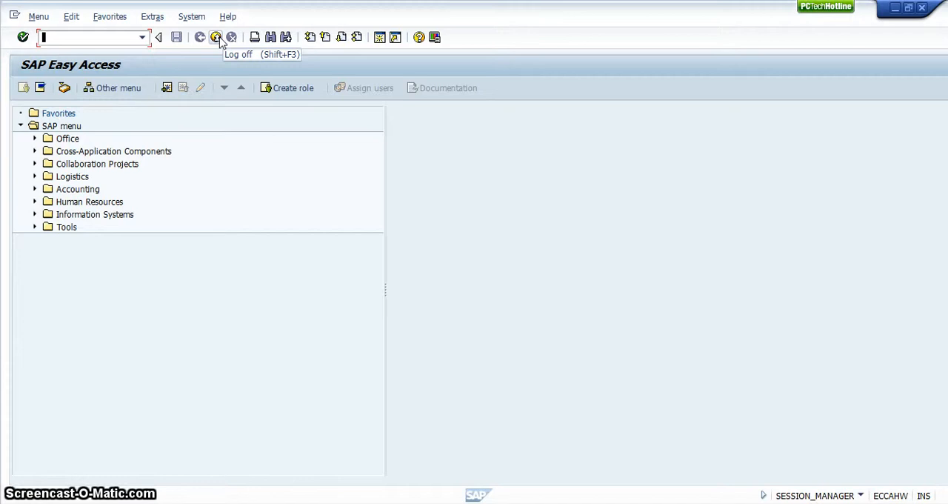
mouse_move(255, 46)
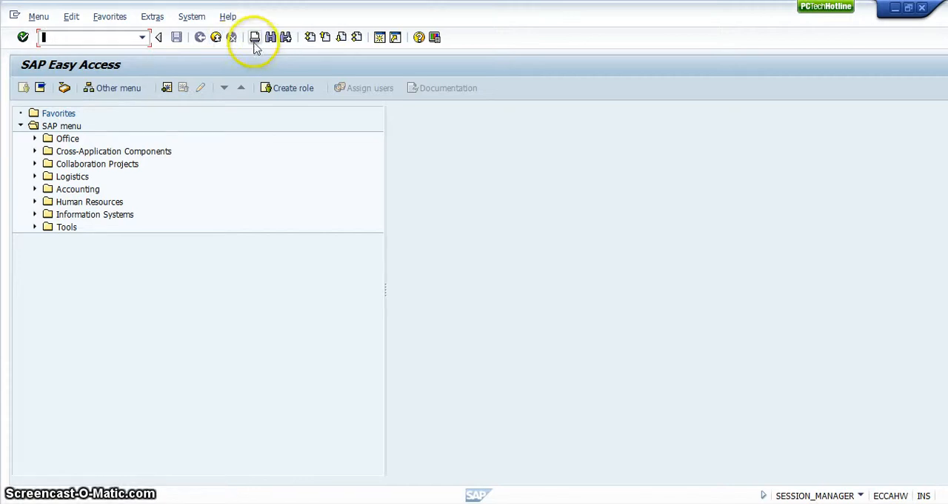